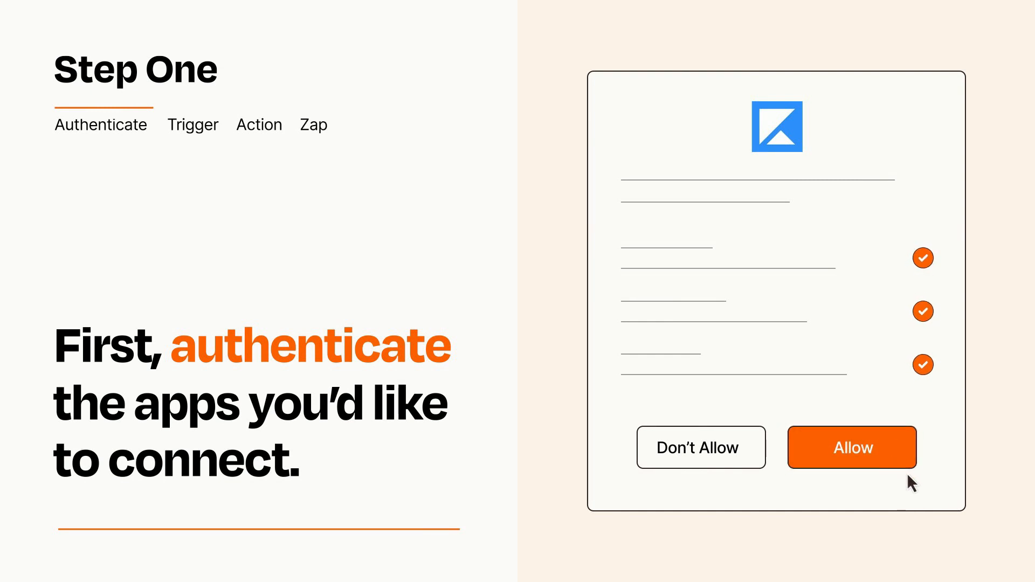
Allow the form app access to the Zapier account
left_click(850, 447)
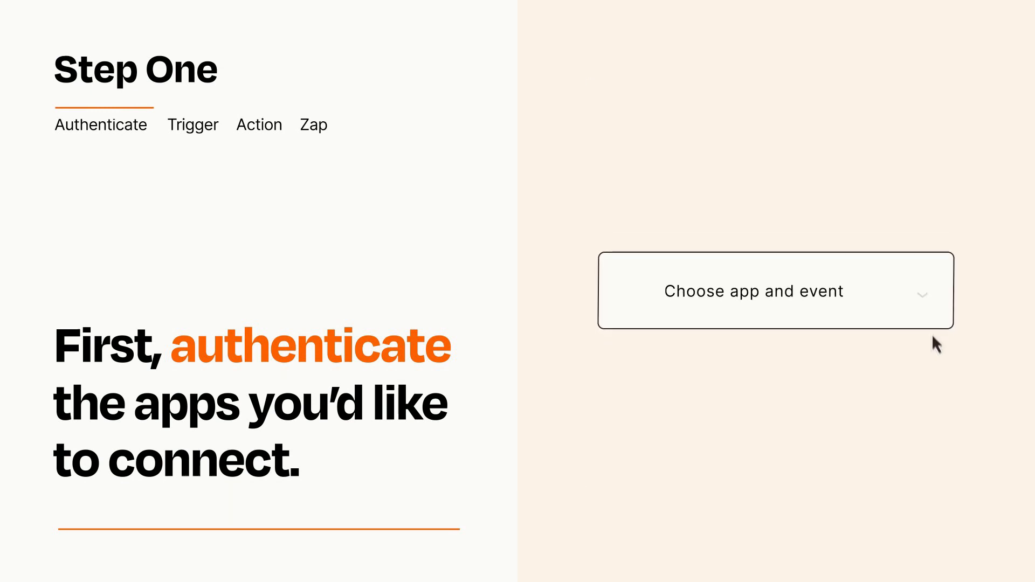
Choose New Registration as the Zap's trigger event
left_click(774, 290)
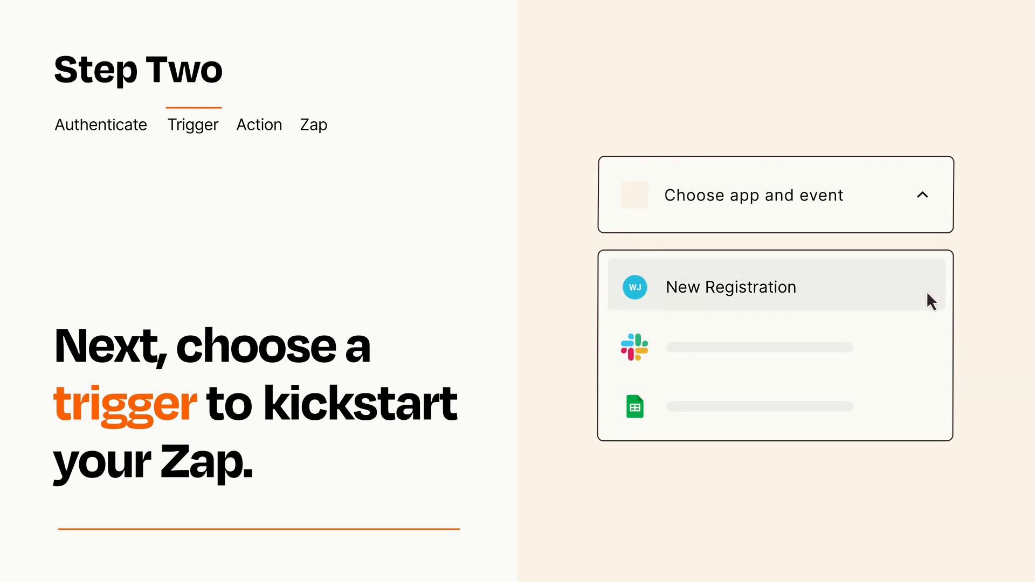
left_click(730, 288)
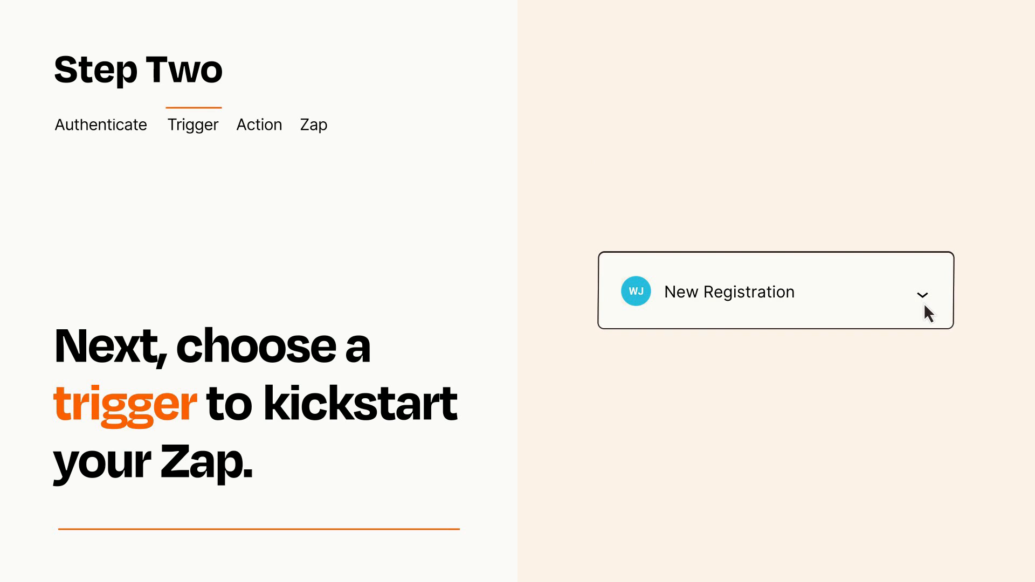
mouse_move(937, 311)
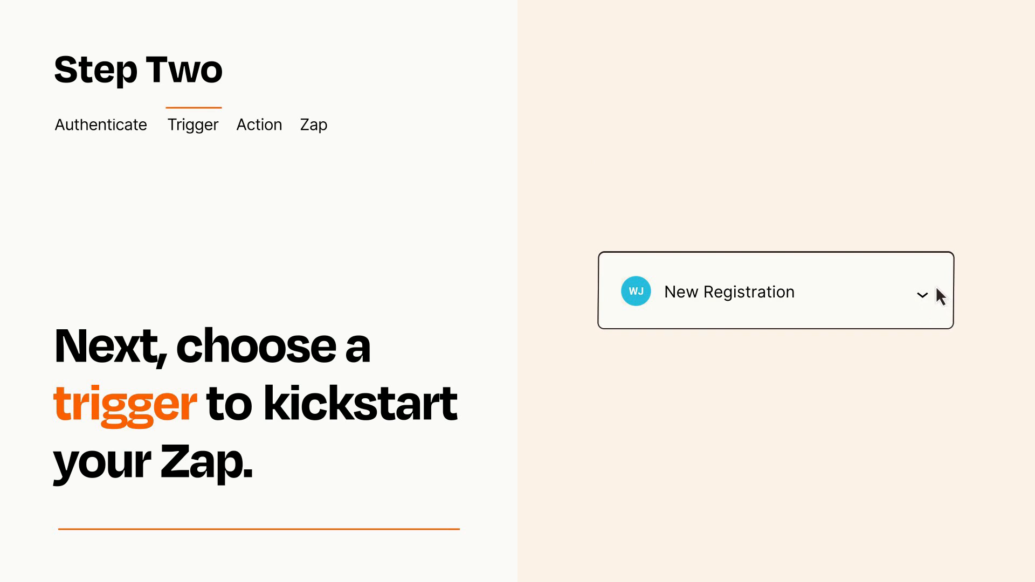
left_click(259, 125)
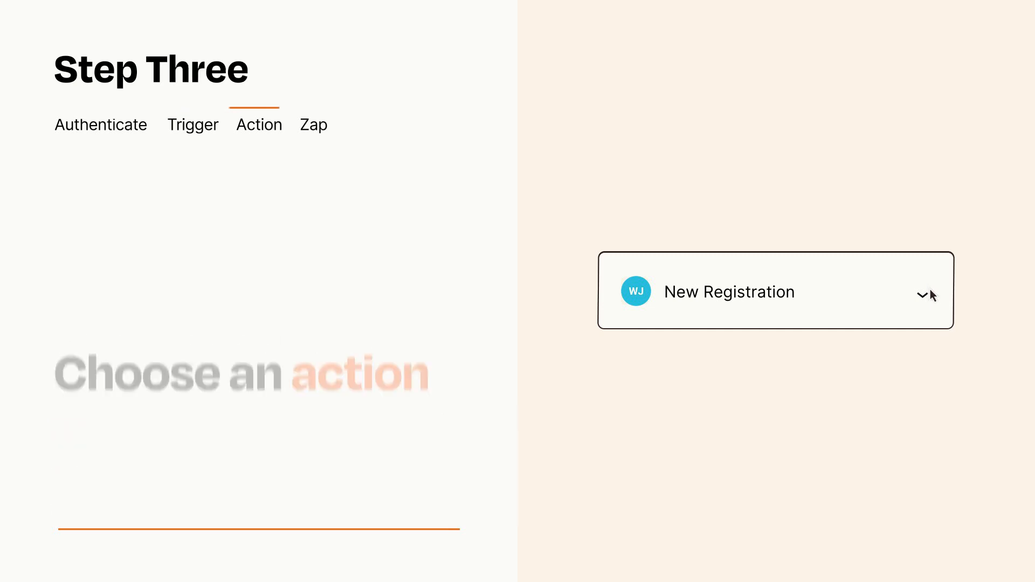
Choose Create Form Submission as the action event
left_click(776, 291)
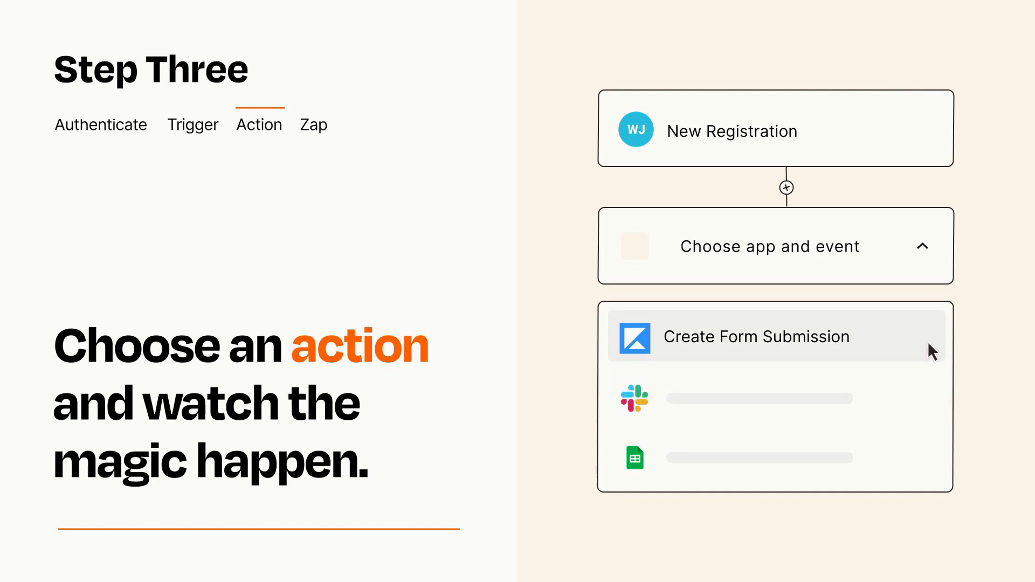
left_click(756, 336)
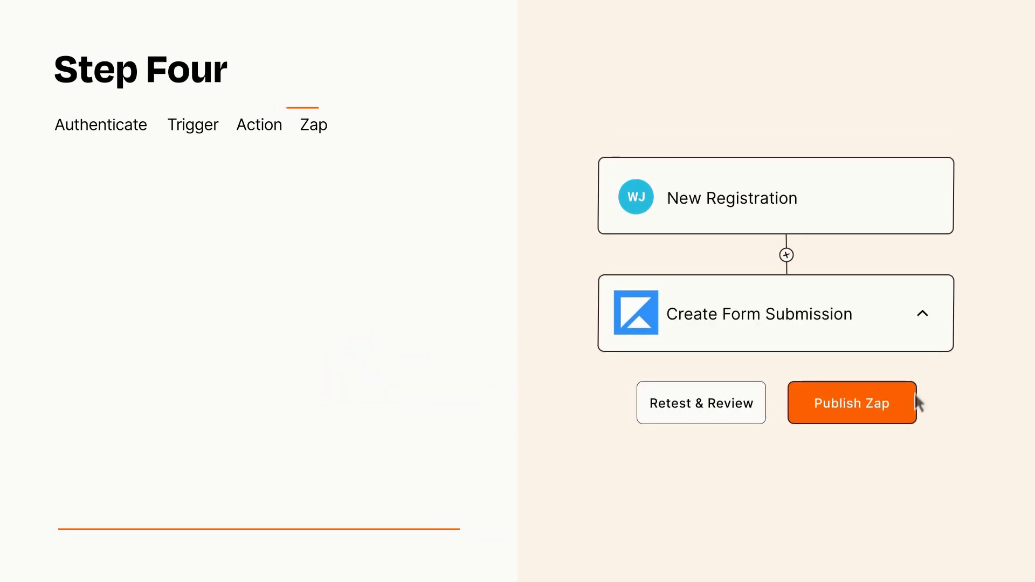
Publish the New Registration to Create Form Submission Zap and turn it on
left_click(850, 402)
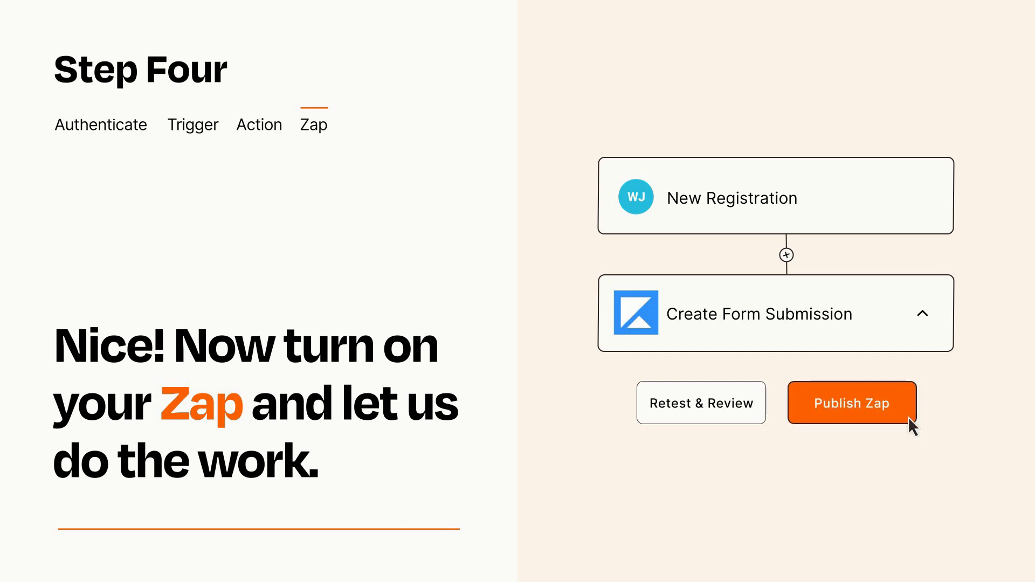
left_click(852, 402)
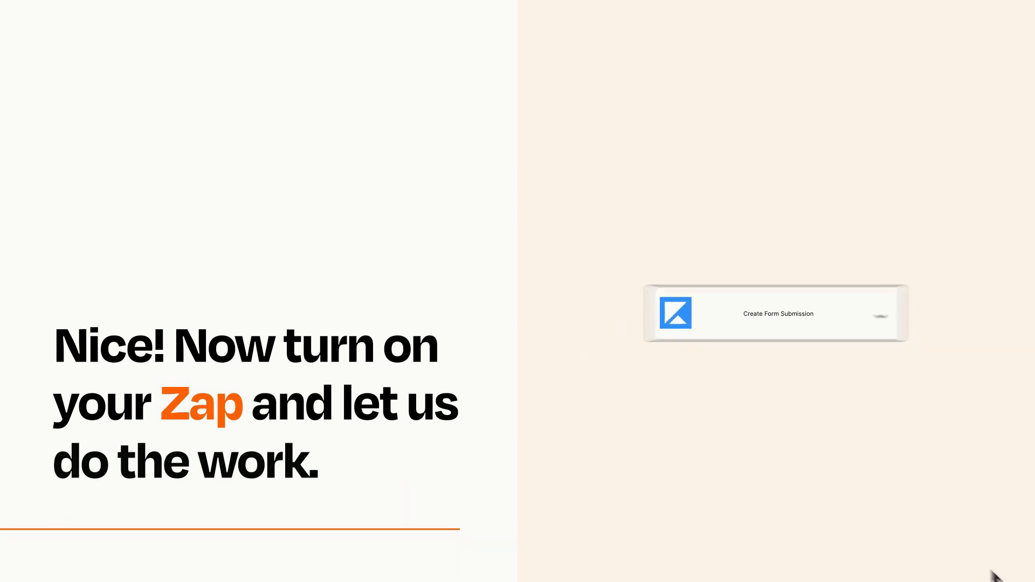